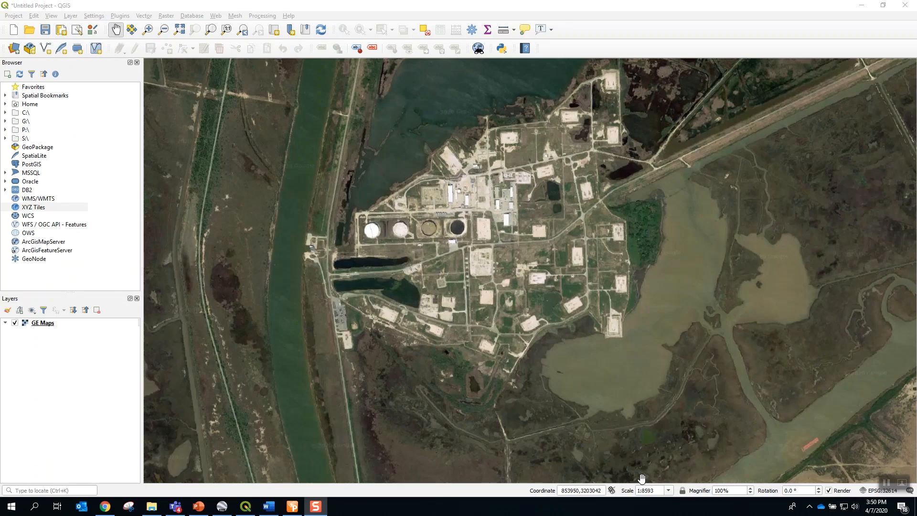
{"action": "mouse_move", "coordinate": [674, 473]}
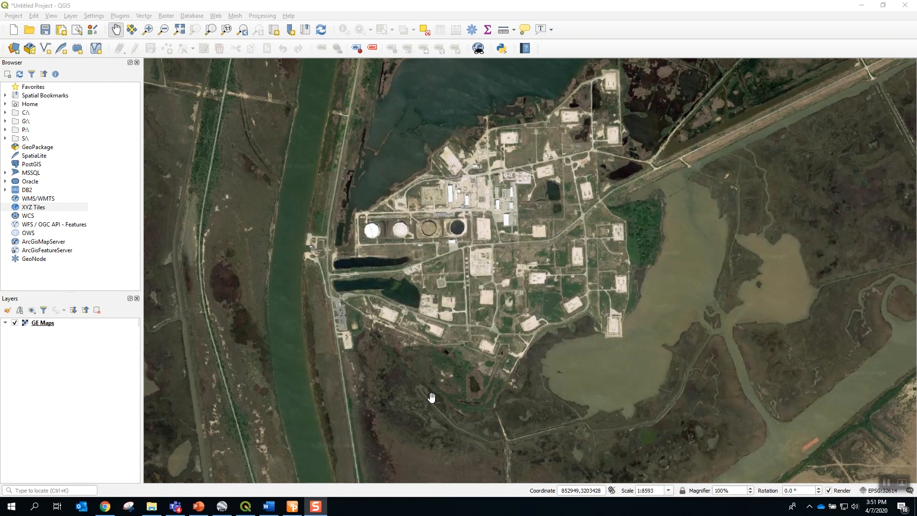
{"action": "mouse_move", "coordinate": [238, 311]}
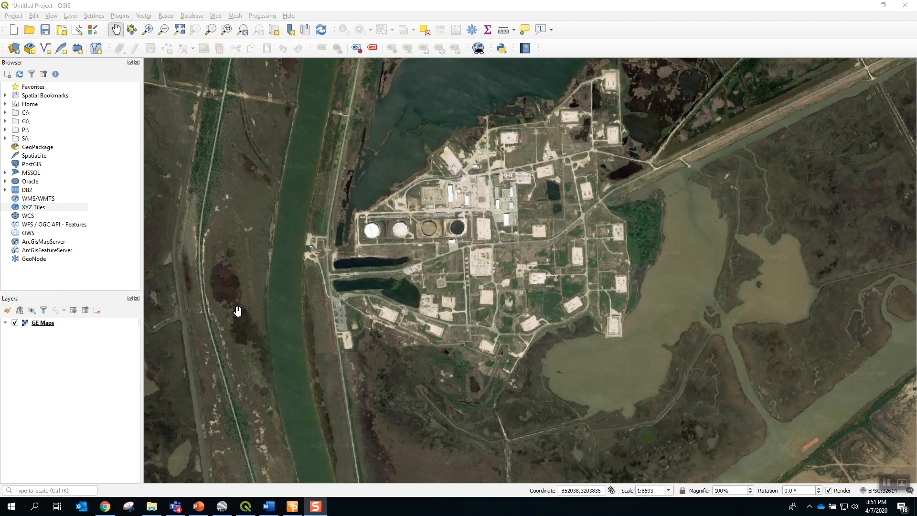
{"action": "mouse_move", "coordinate": [63, 212]}
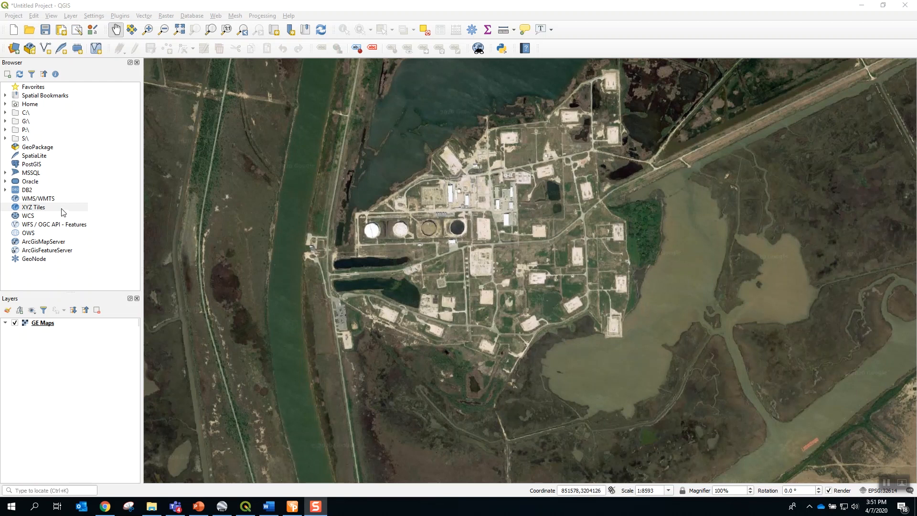
Step: Create an XYZ tile connection named Google Earth using the pasted Google satellite tile URL
{"action": "left_click", "coordinate": [33, 208]}
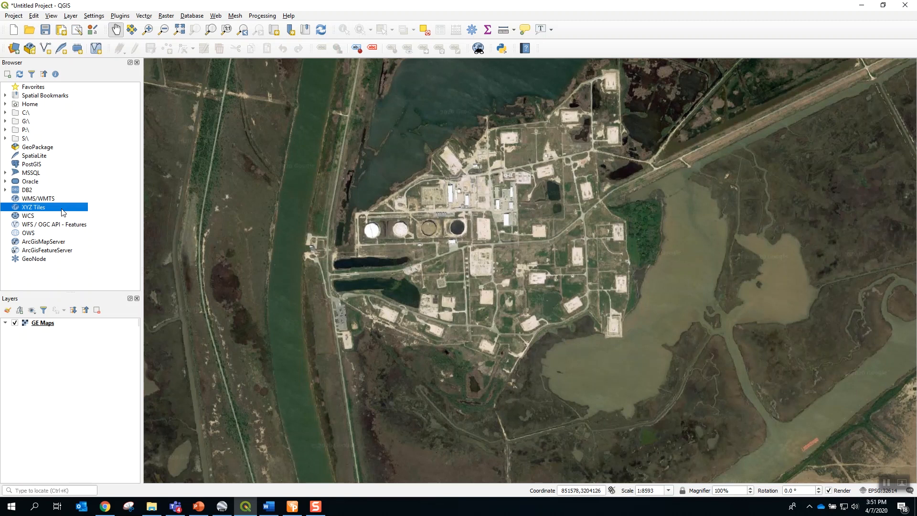
{"action": "right_click", "coordinate": [34, 207]}
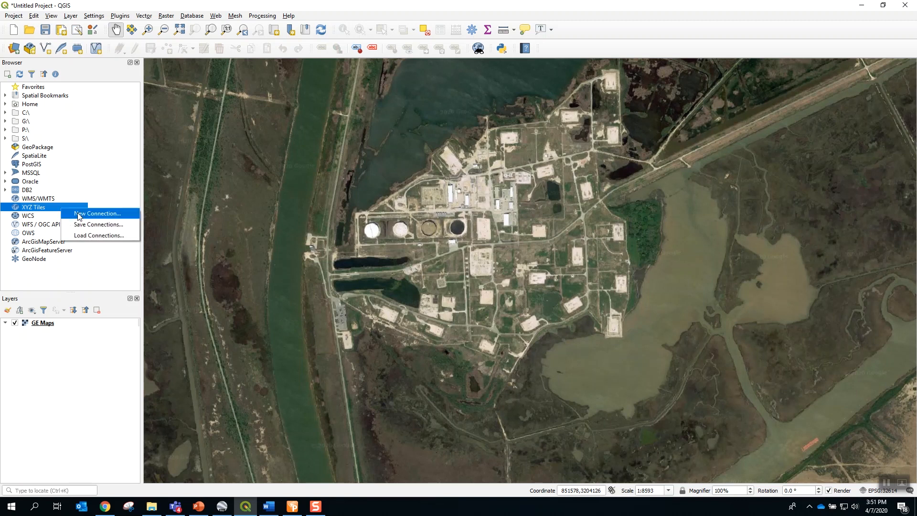
{"action": "left_click", "coordinate": [100, 213]}
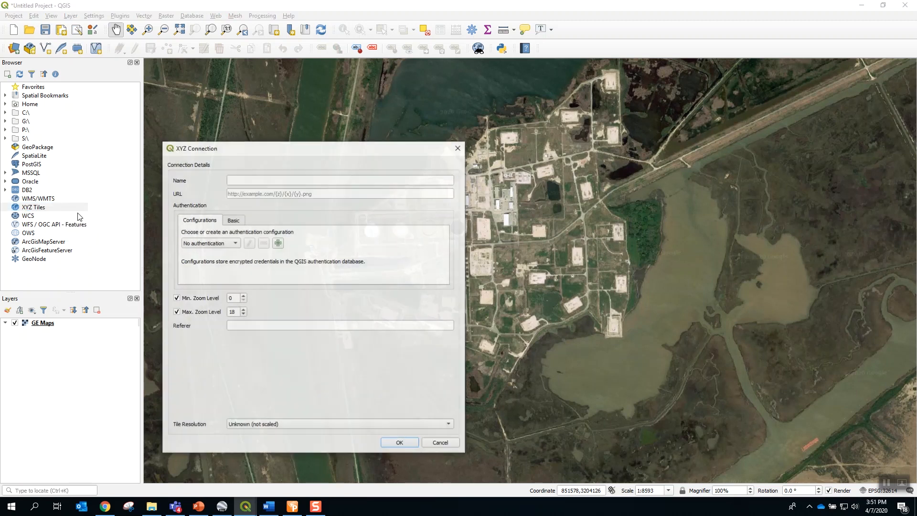
{"action": "left_click", "coordinate": [340, 193]}
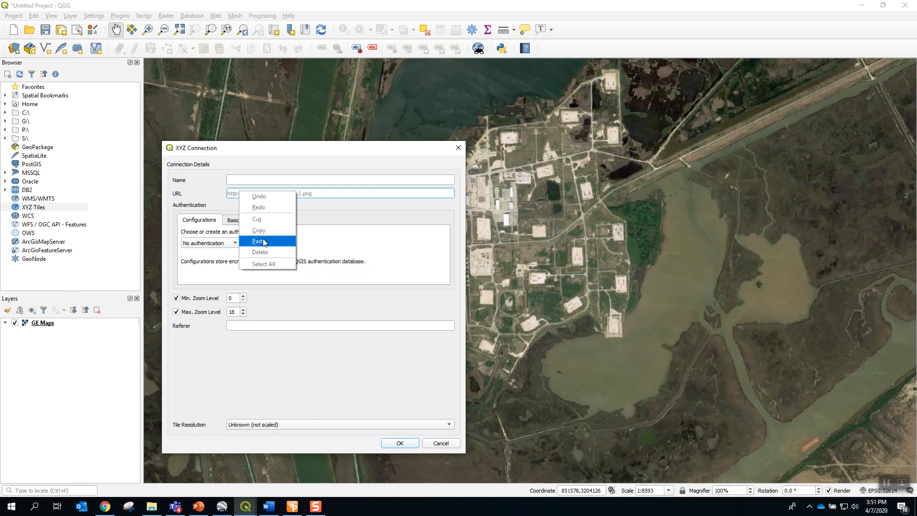
{"action": "left_click", "coordinate": [259, 240]}
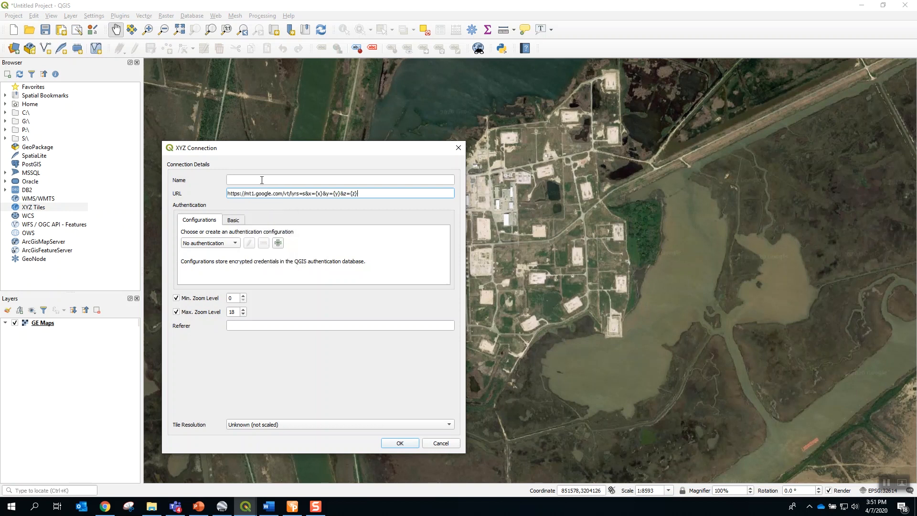
{"action": "type", "text": "Google Earth"}
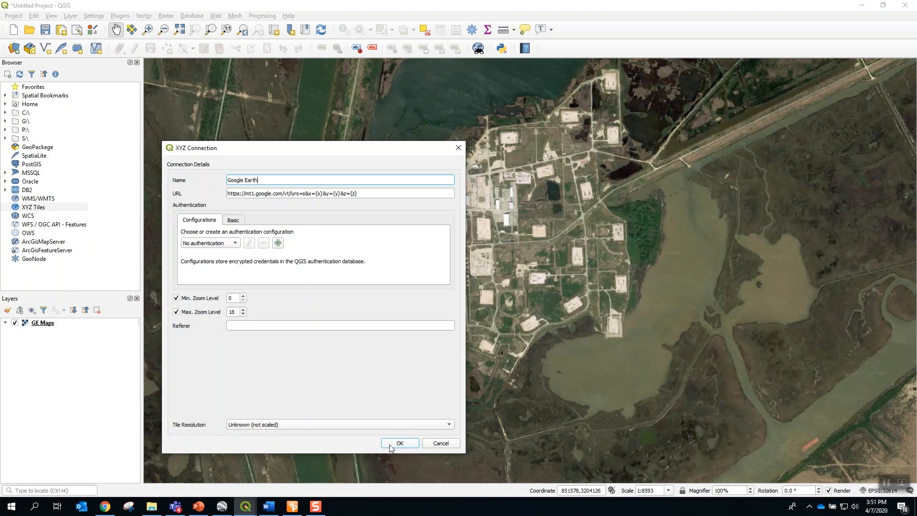
{"action": "left_click", "coordinate": [399, 443]}
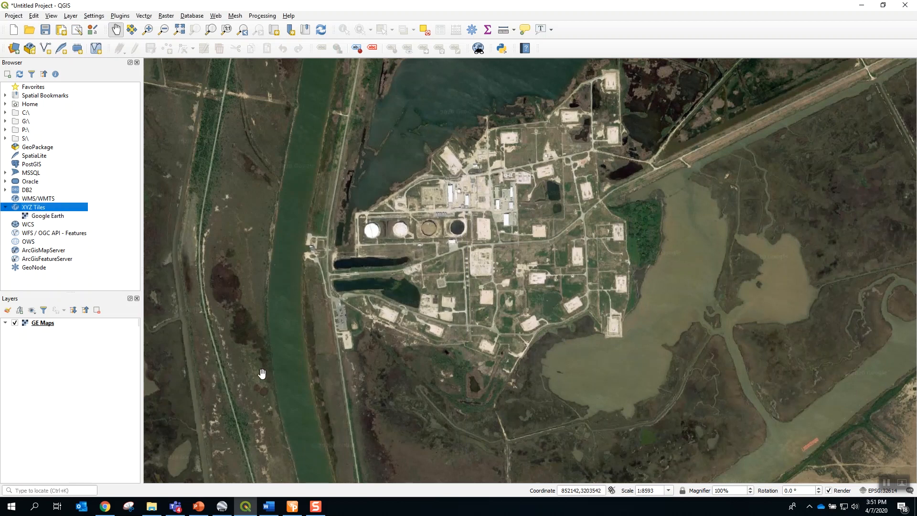
{"action": "mouse_move", "coordinate": [453, 388]}
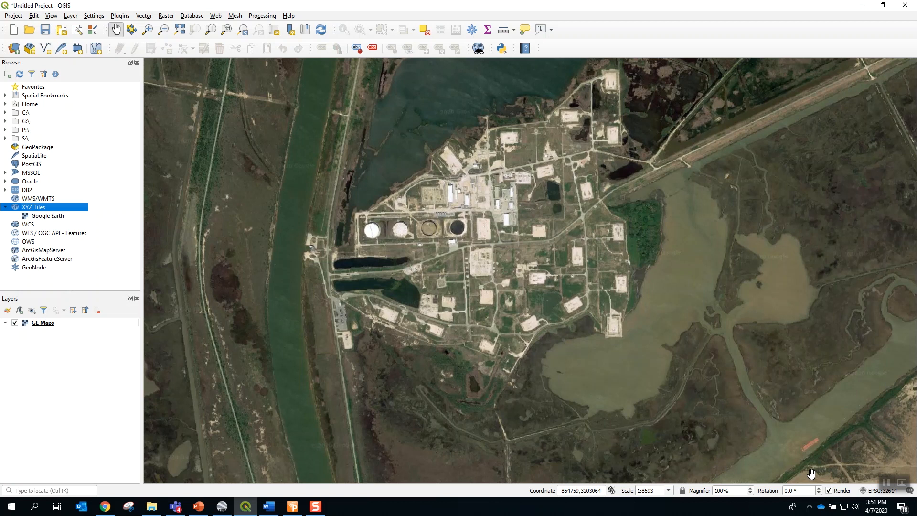
{"action": "mouse_move", "coordinate": [881, 491]}
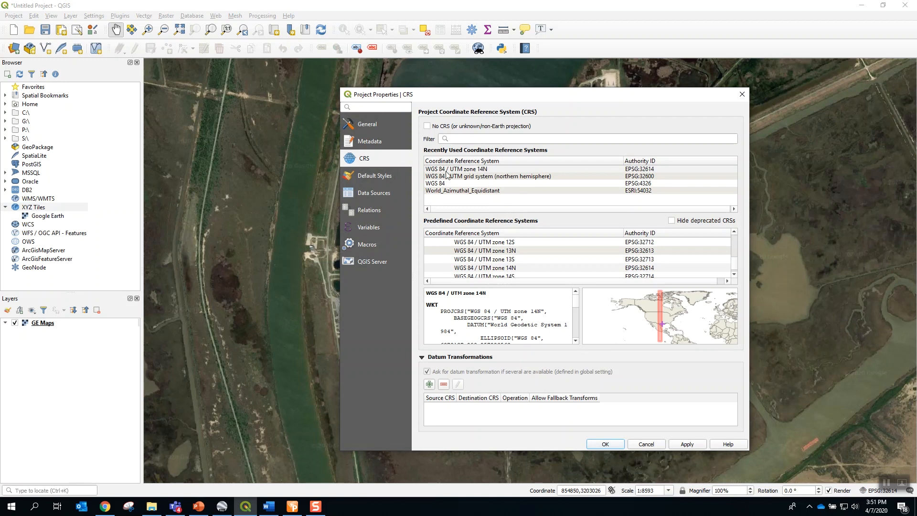
{"action": "mouse_move", "coordinate": [462, 176]}
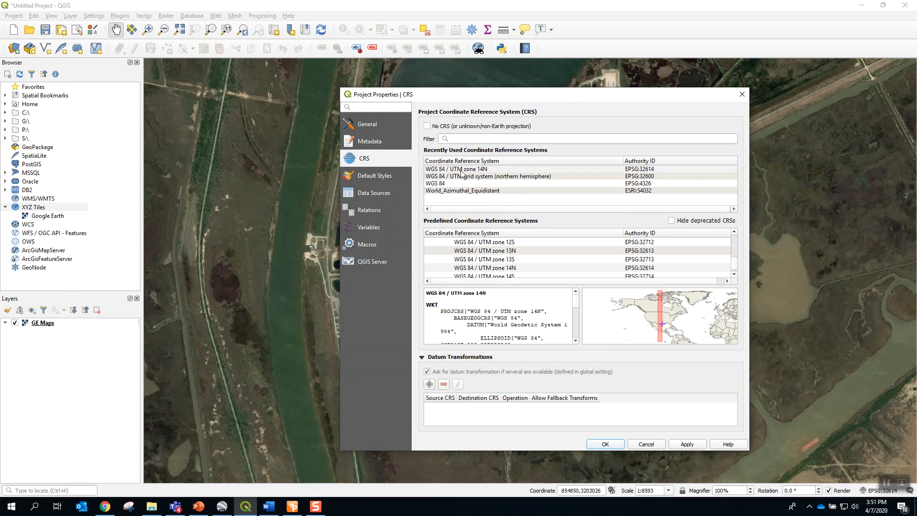
{"action": "mouse_move", "coordinate": [473, 174]}
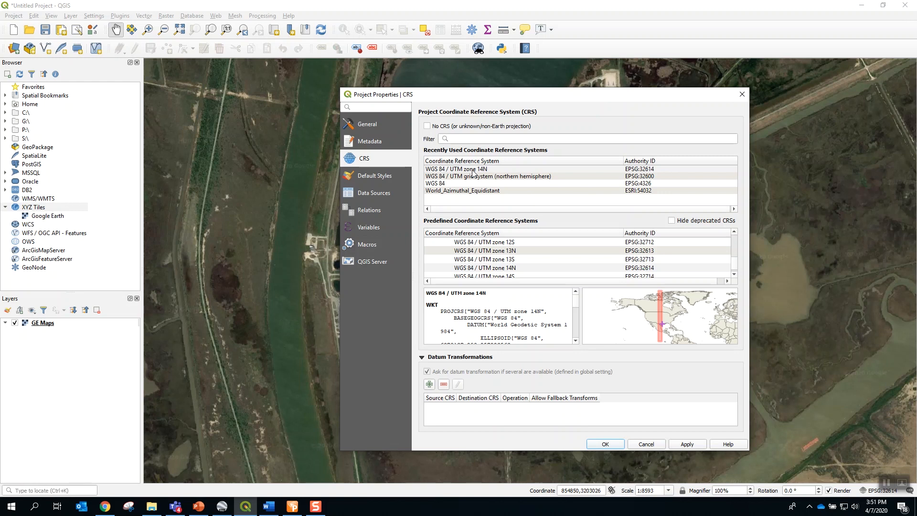
{"action": "mouse_move", "coordinate": [476, 174]}
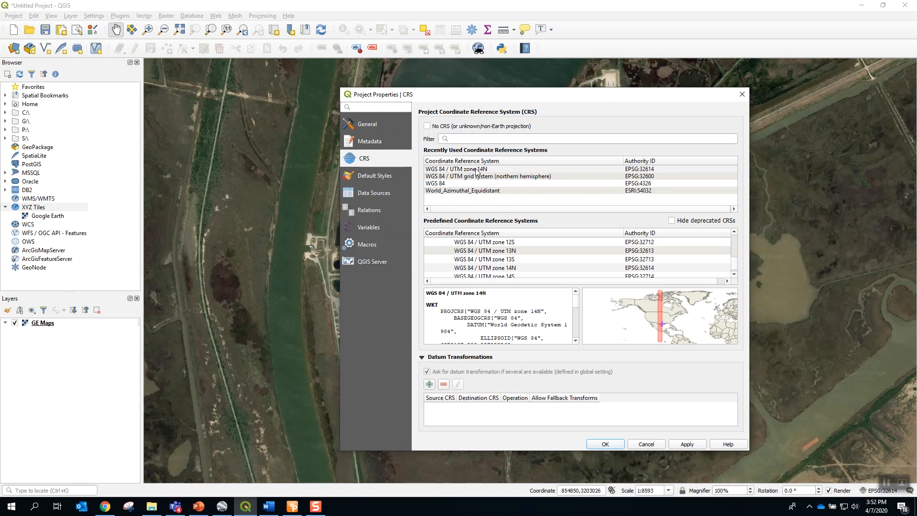
Step: Choose WGS 84 / UTM zone 14N (EPSG:32614) from Recently Used CRS and apply it
{"action": "left_click", "coordinate": [457, 169]}
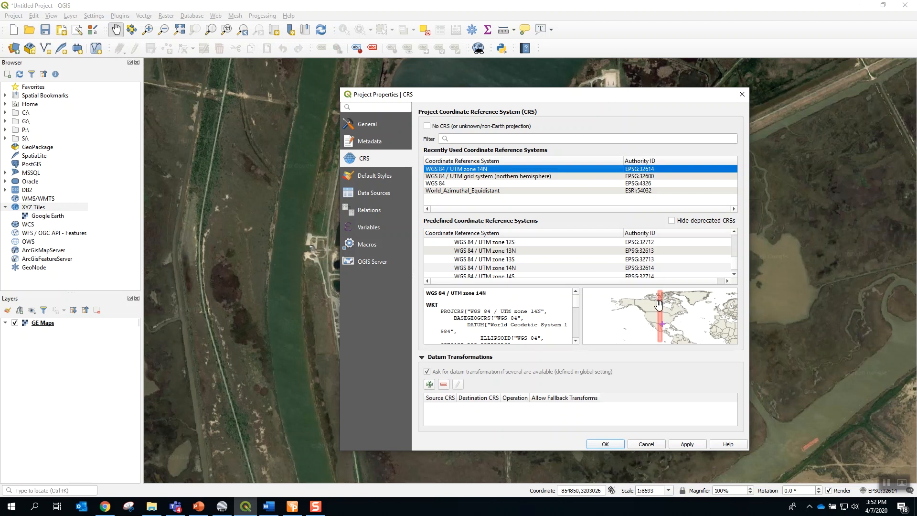
{"action": "mouse_move", "coordinate": [658, 291]}
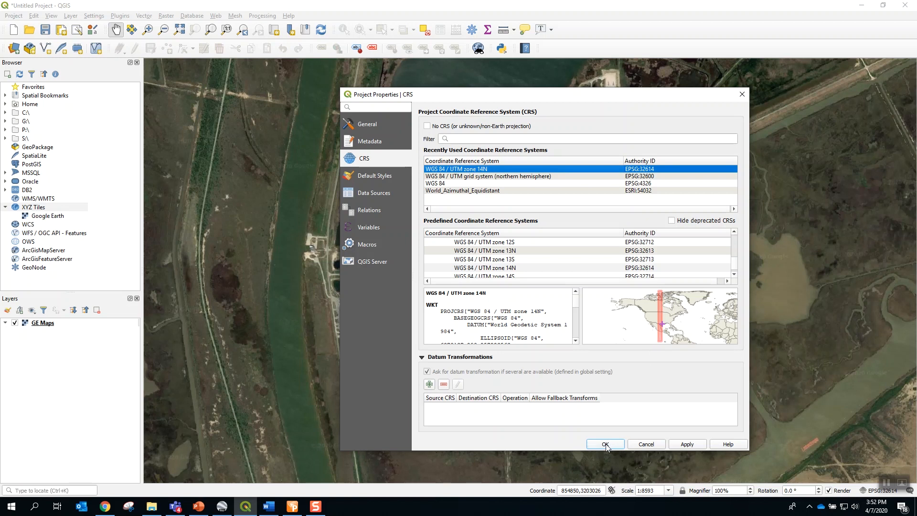
{"action": "left_click", "coordinate": [605, 444]}
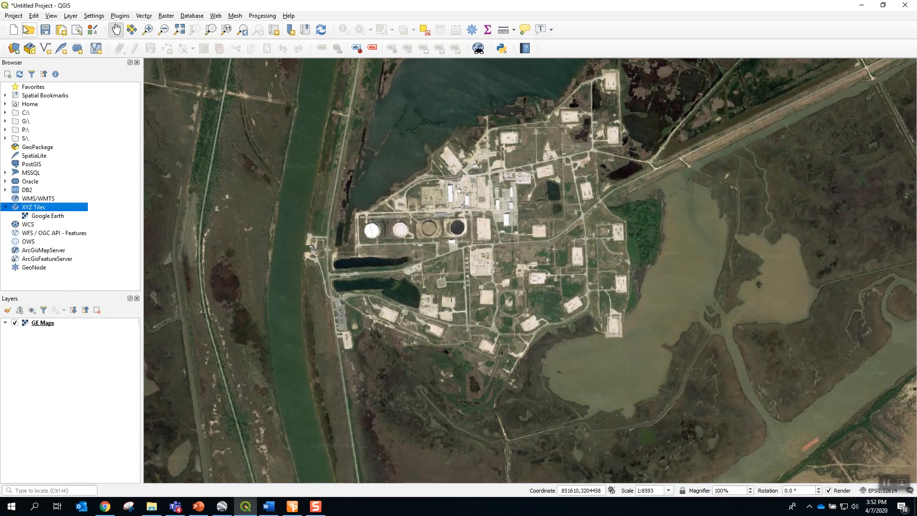
Step: Start Export Map to Image with georeference information appended, reaching the file-save prompt
{"action": "left_click", "coordinate": [13, 15]}
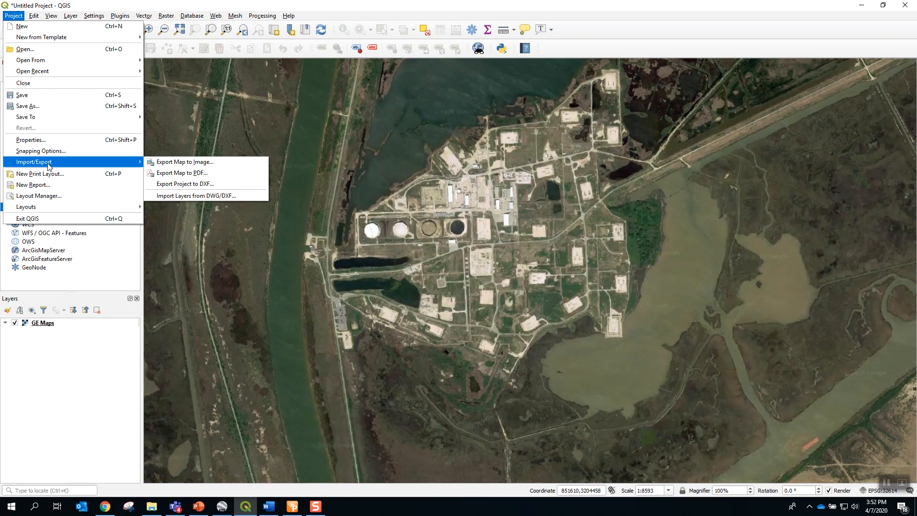
{"action": "mouse_move", "coordinate": [184, 162]}
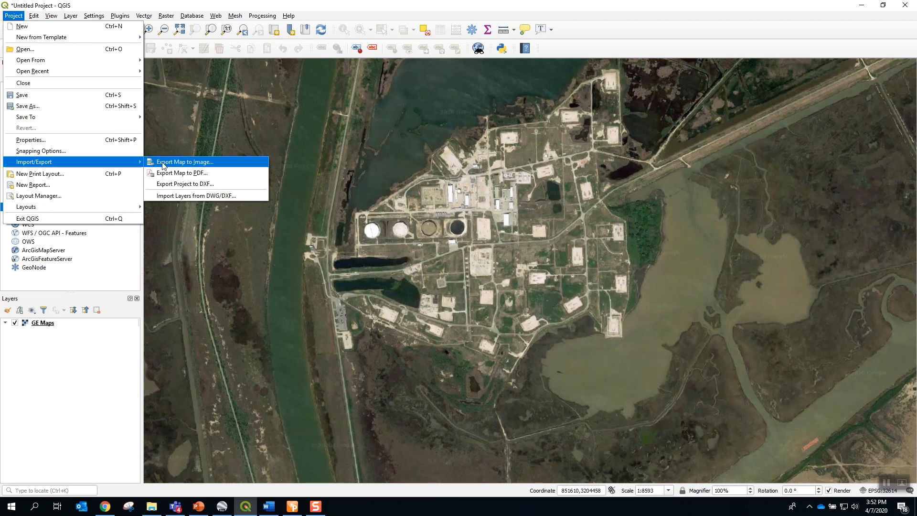
{"action": "left_click", "coordinate": [185, 162]}
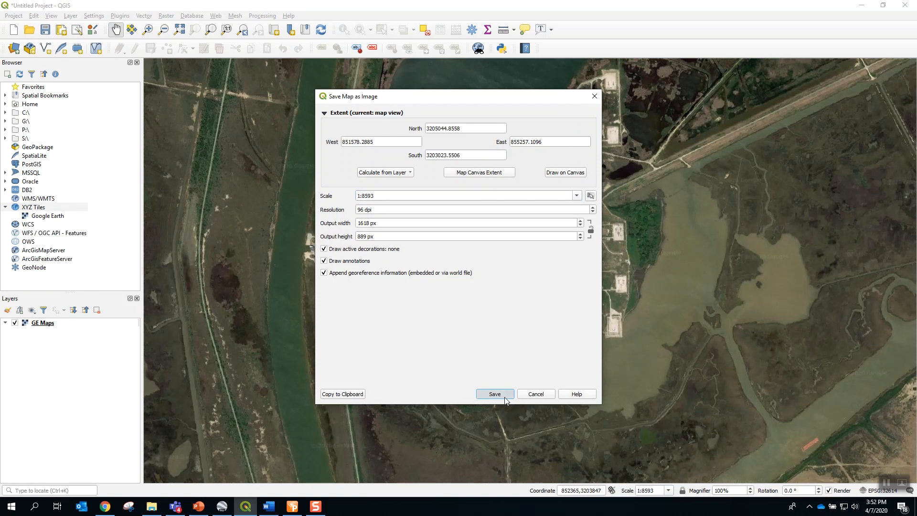
{"action": "left_click", "coordinate": [494, 393]}
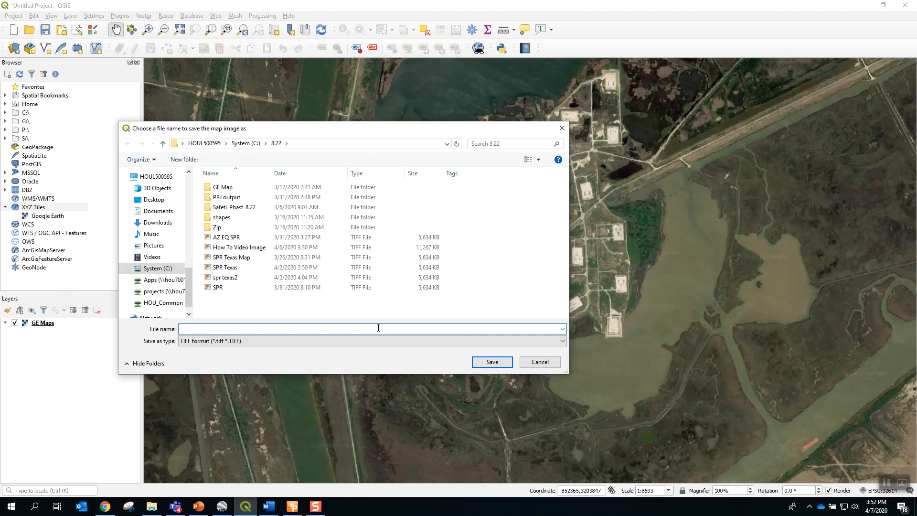
Step: Save the exported TIFF as How To Demo Map in the 8.22 folder
{"action": "type", "text": "How To Demo Map"}
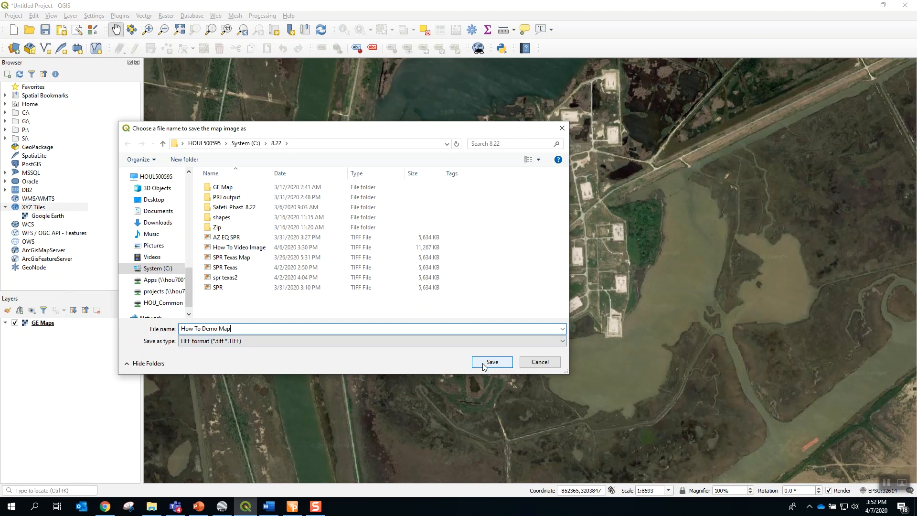
{"action": "left_click", "coordinate": [491, 361]}
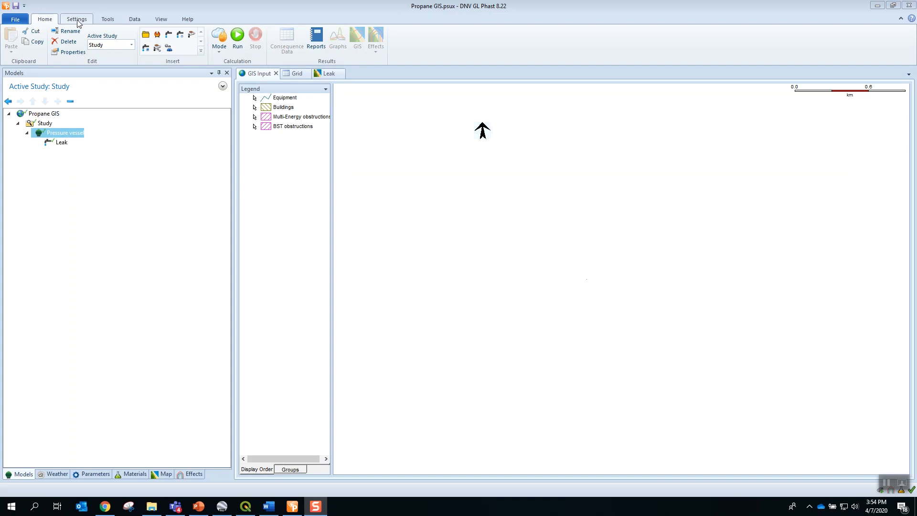
Step: Define the storage coordinate system as Universal Transverse Mercator, Northern hemisphere, Zone 14, and confirm
{"action": "left_click", "coordinate": [76, 20]}
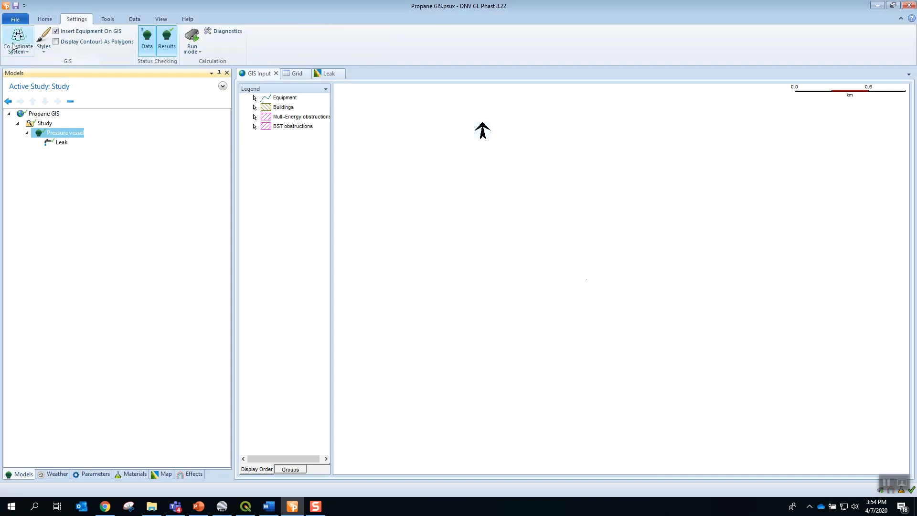
{"action": "left_click", "coordinate": [18, 41]}
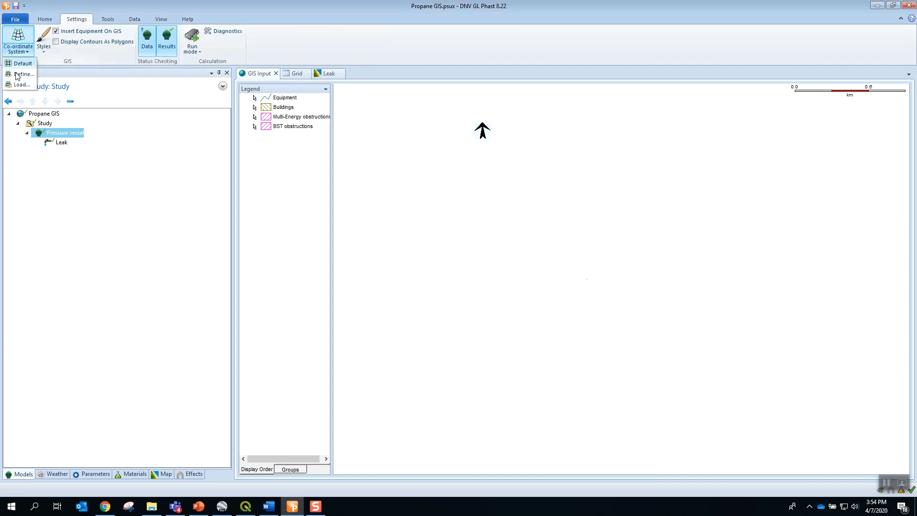
{"action": "left_click", "coordinate": [23, 75]}
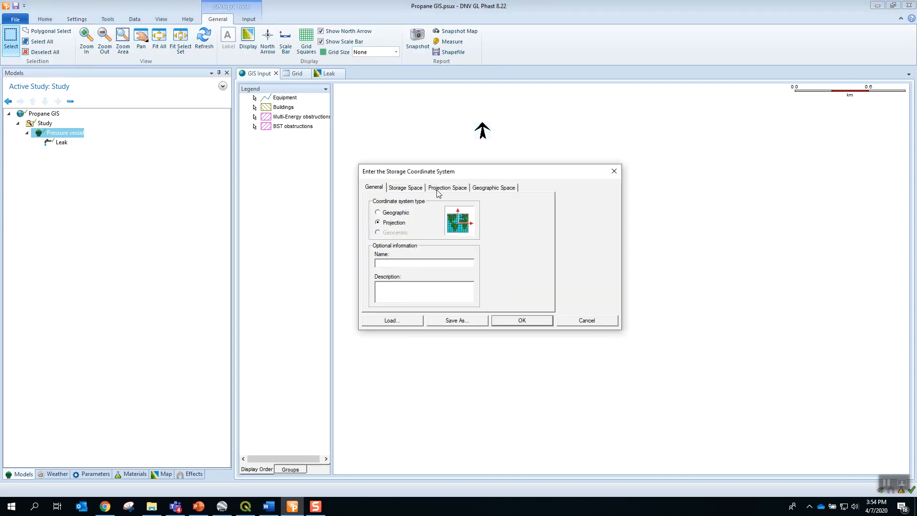
{"action": "left_click", "coordinate": [448, 187]}
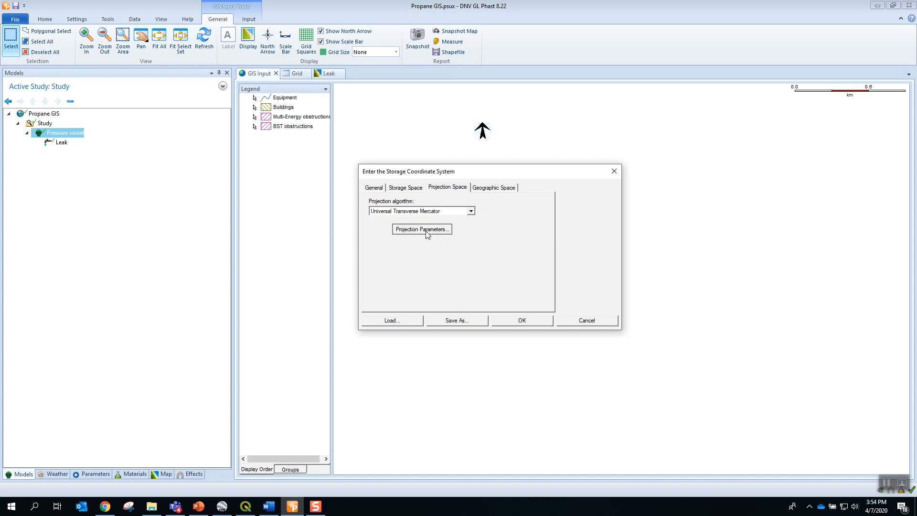
{"action": "left_click", "coordinate": [422, 228]}
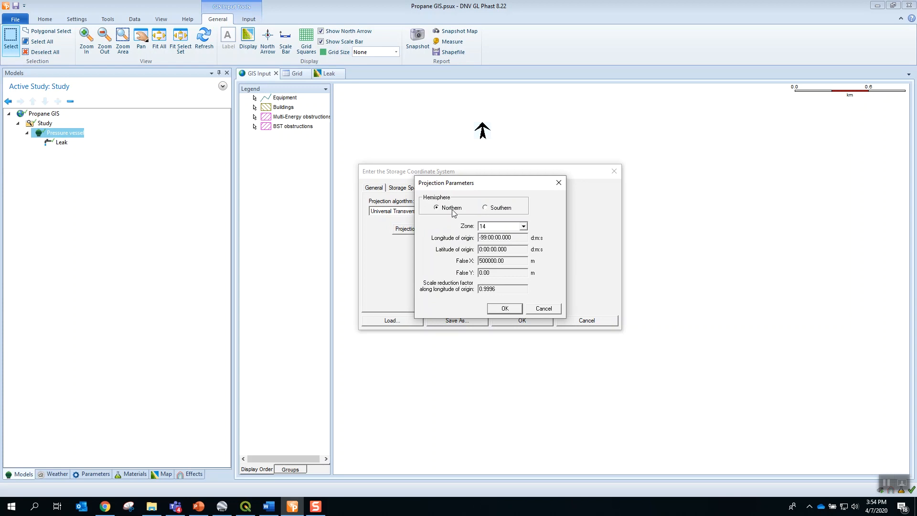
{"action": "mouse_move", "coordinate": [449, 213]}
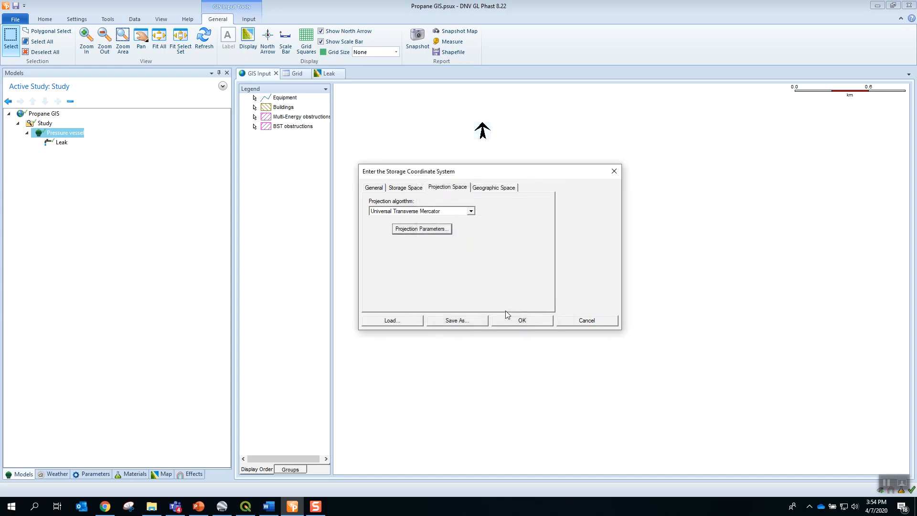
{"action": "left_click", "coordinate": [520, 320]}
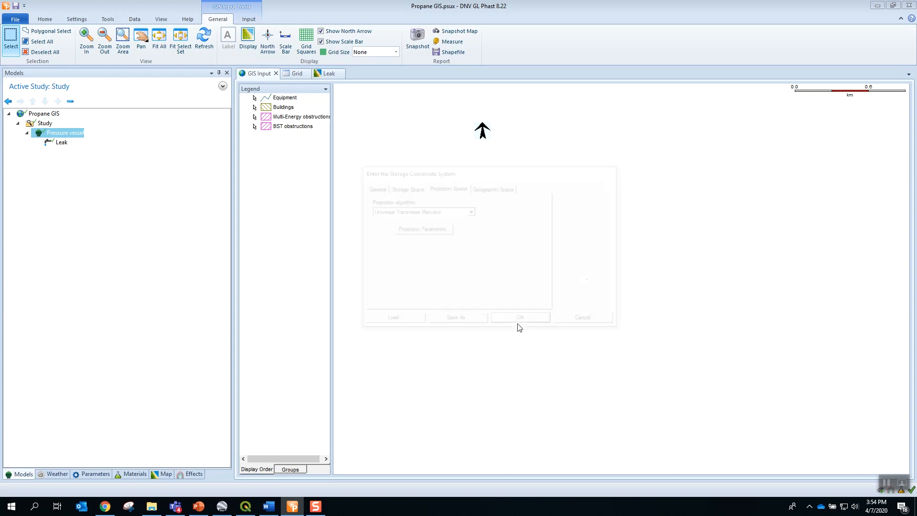
{"action": "left_click", "coordinate": [520, 316]}
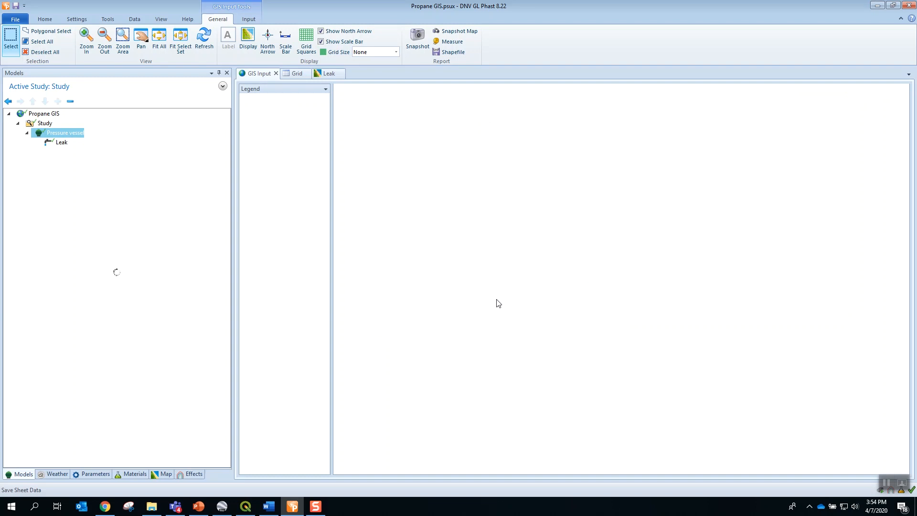
{"action": "mouse_move", "coordinate": [168, 468]}
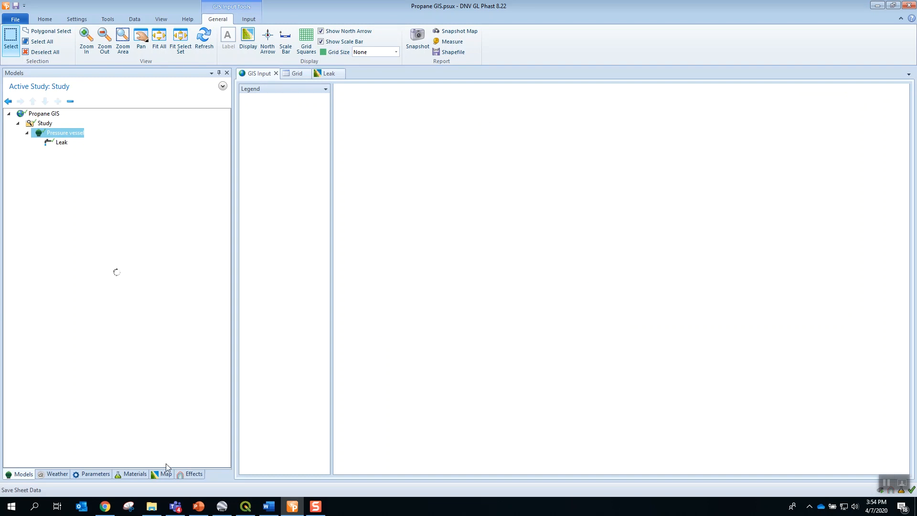
{"action": "mouse_move", "coordinate": [164, 479]}
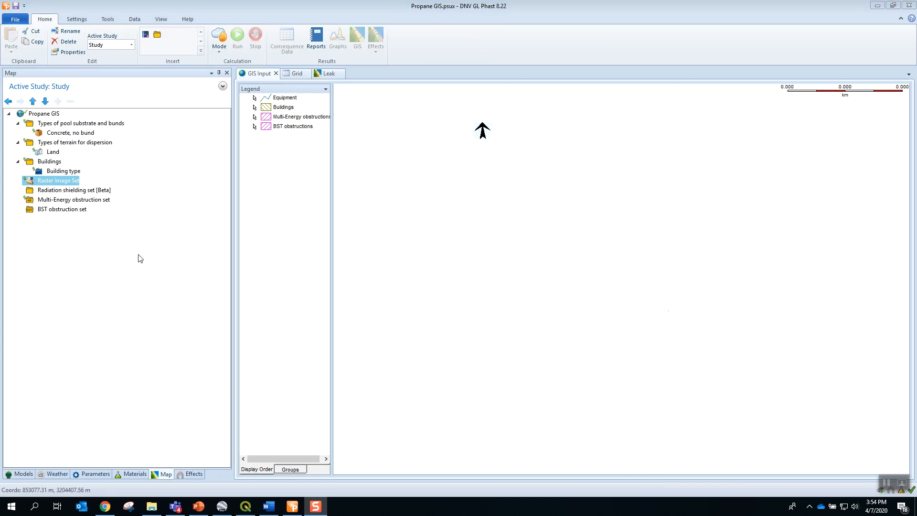
{"action": "mouse_move", "coordinate": [66, 183]}
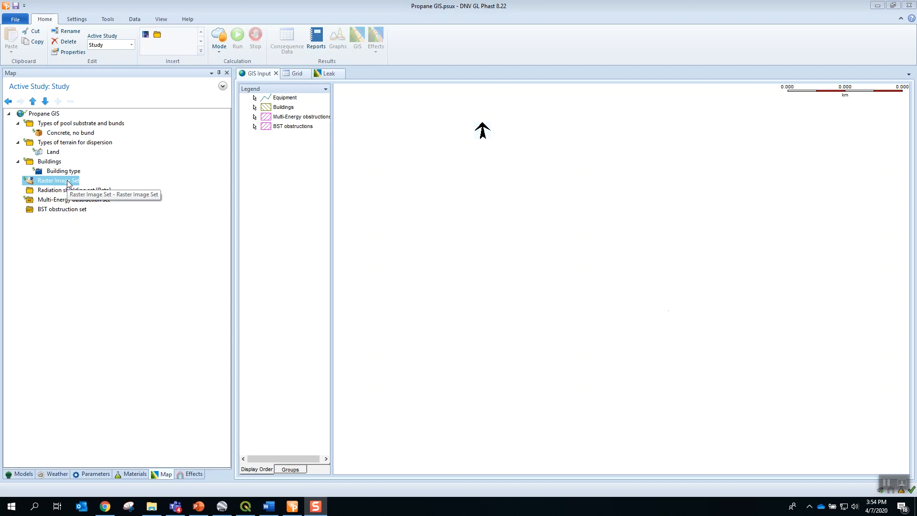
Step: Choose Insert > Raster Image on the Raster Image Set in the Map tree
{"action": "right_click", "coordinate": [55, 181]}
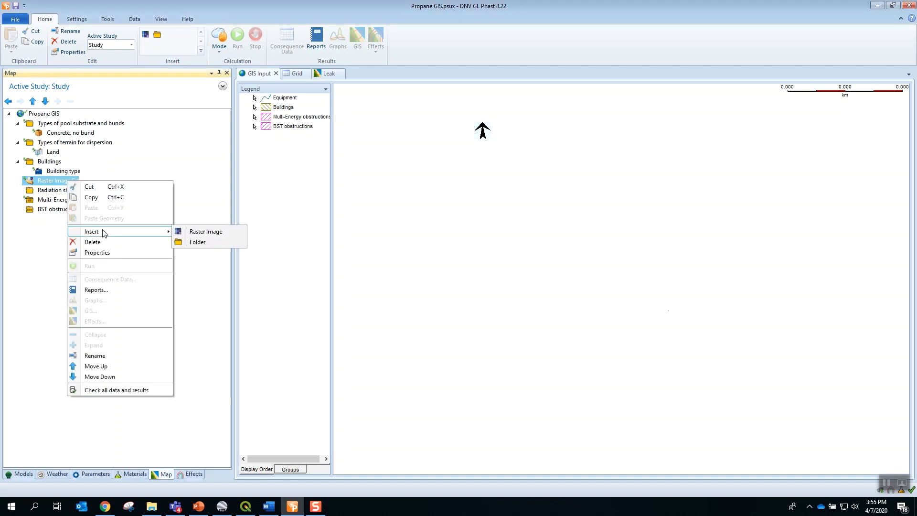
{"action": "left_click", "coordinate": [206, 232]}
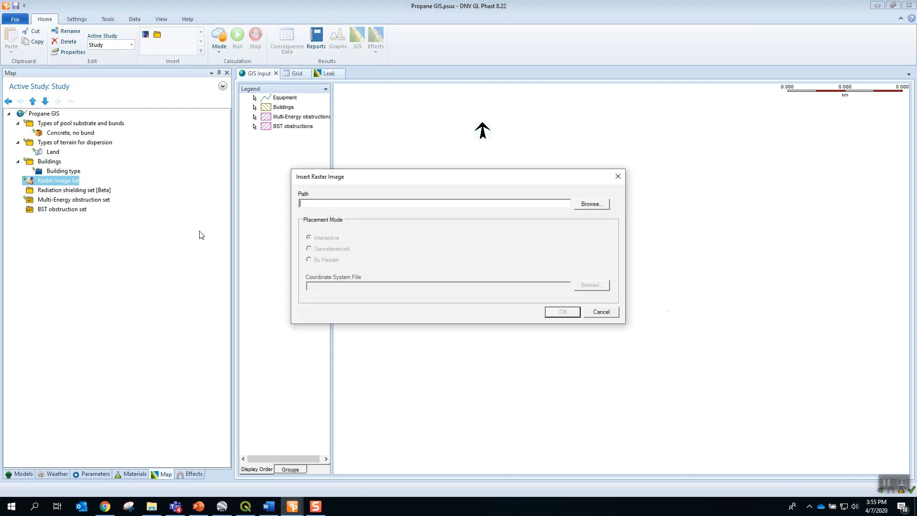
{"action": "mouse_move", "coordinate": [603, 207]}
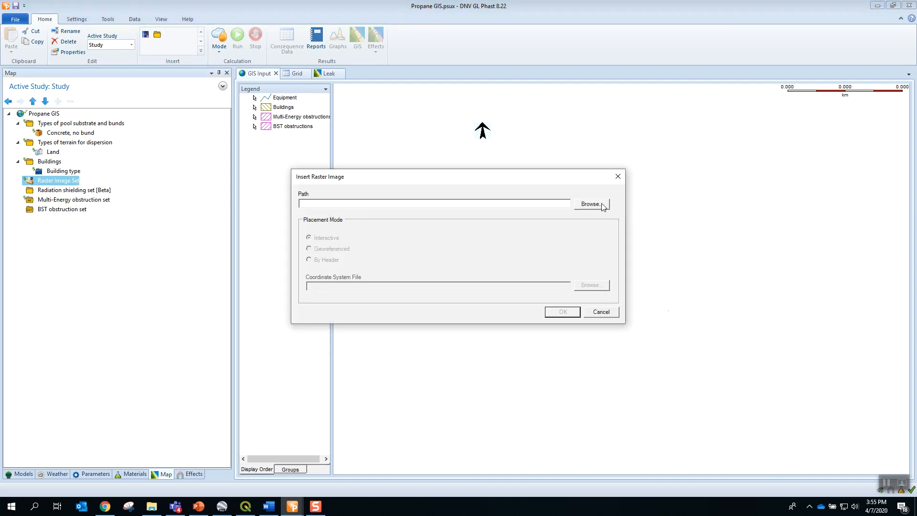
Step: Browse to C:\8.22, select How To Demo Map.tiff, set Georeferenced placement and insert it
{"action": "left_click", "coordinate": [590, 204]}
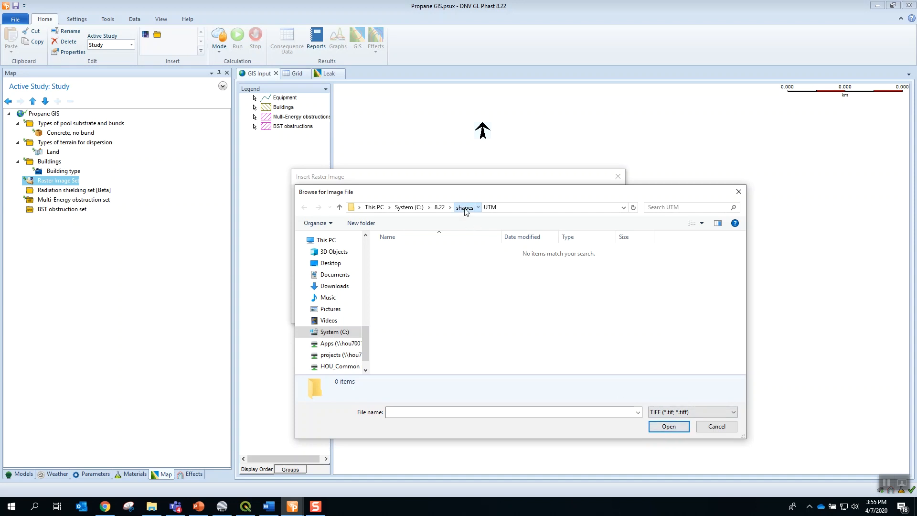
{"action": "left_click", "coordinate": [465, 208]}
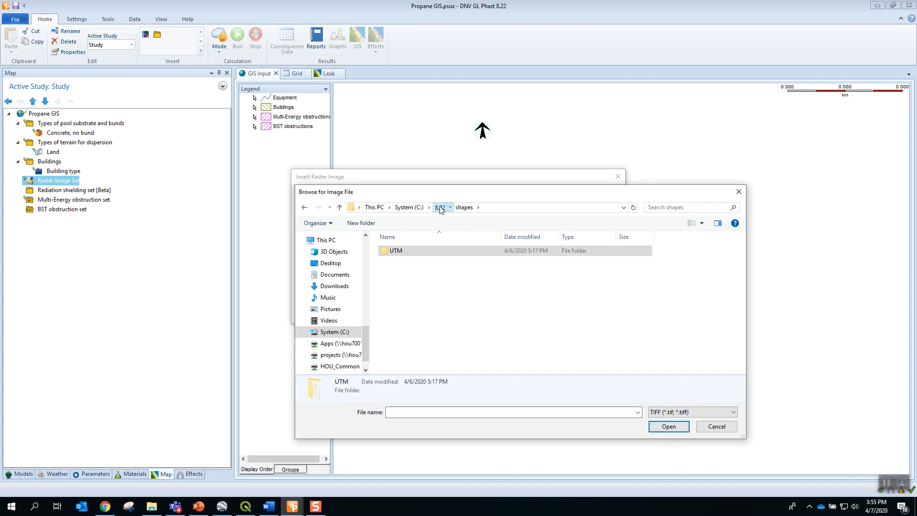
{"action": "left_click", "coordinate": [440, 207]}
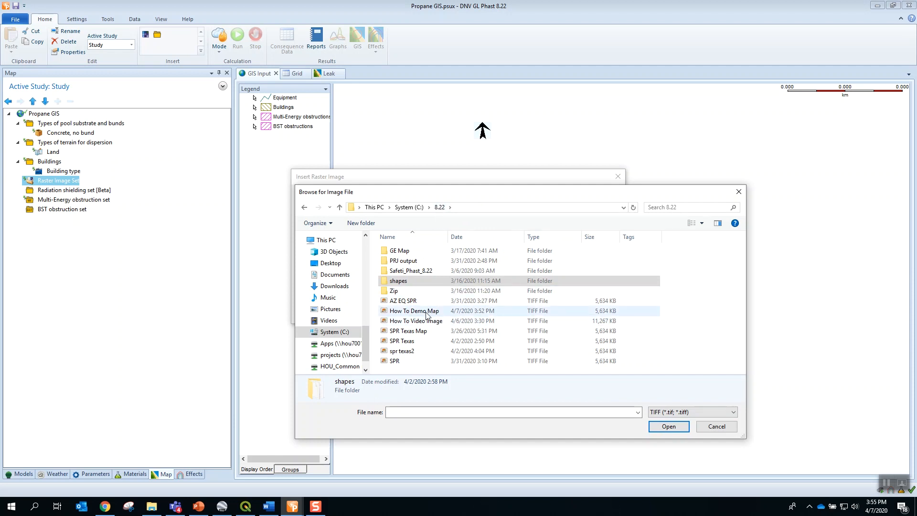
{"action": "mouse_move", "coordinate": [413, 310]}
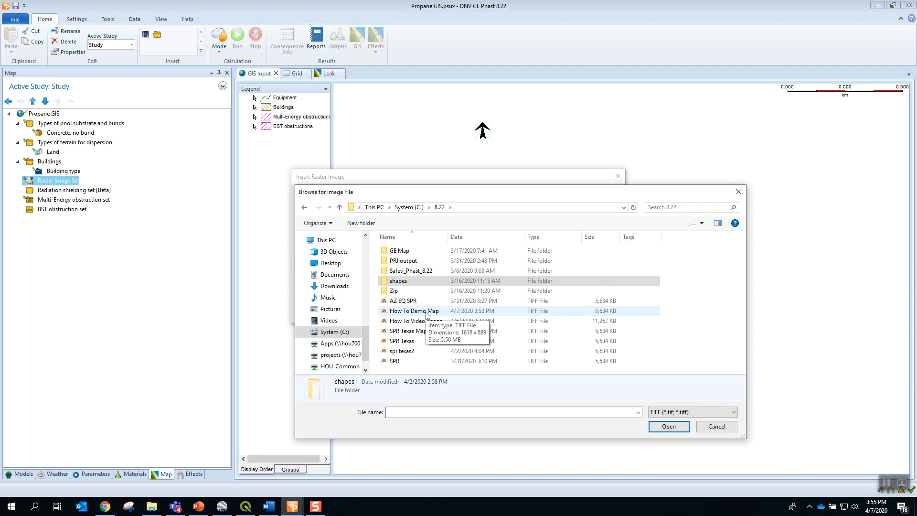
{"action": "left_click", "coordinate": [414, 311]}
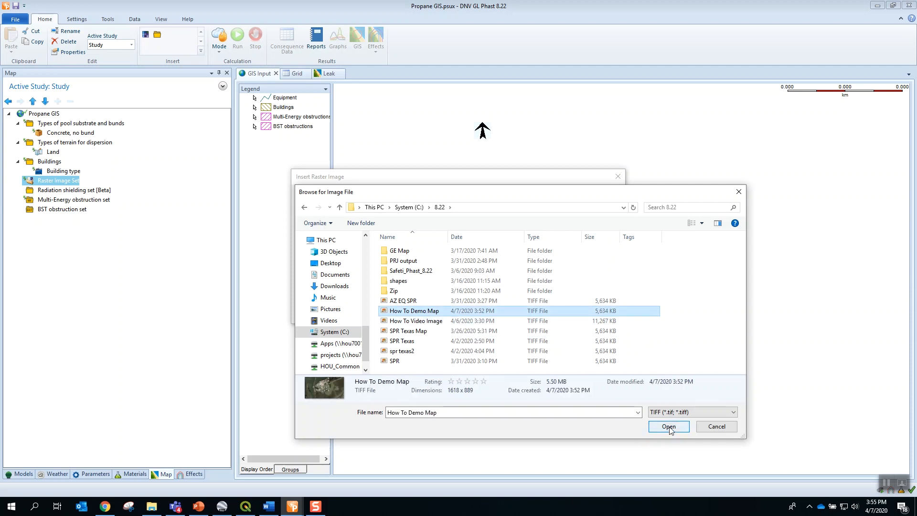
{"action": "left_click", "coordinate": [668, 426]}
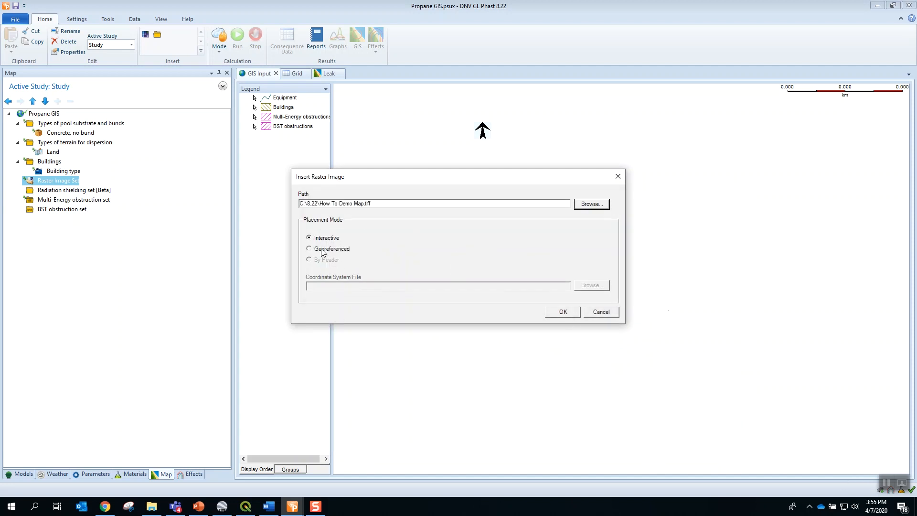
{"action": "left_click", "coordinate": [310, 249]}
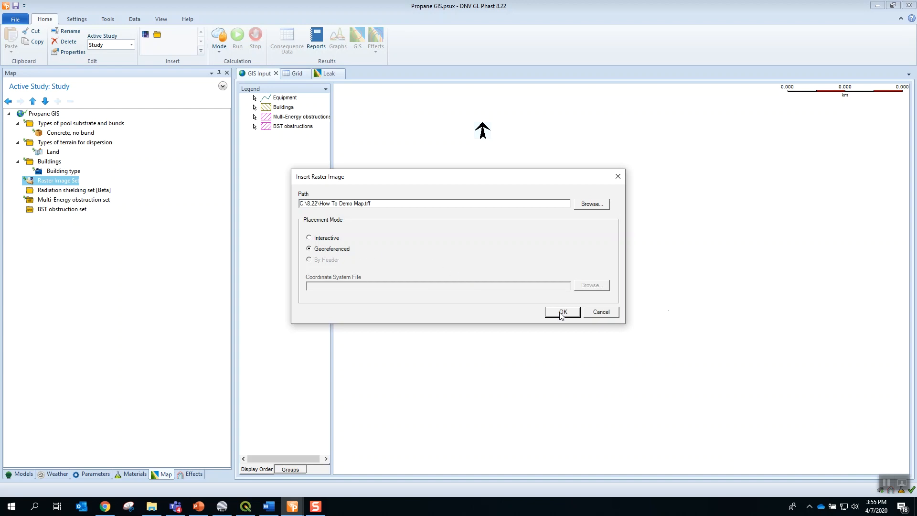
{"action": "left_click", "coordinate": [562, 311]}
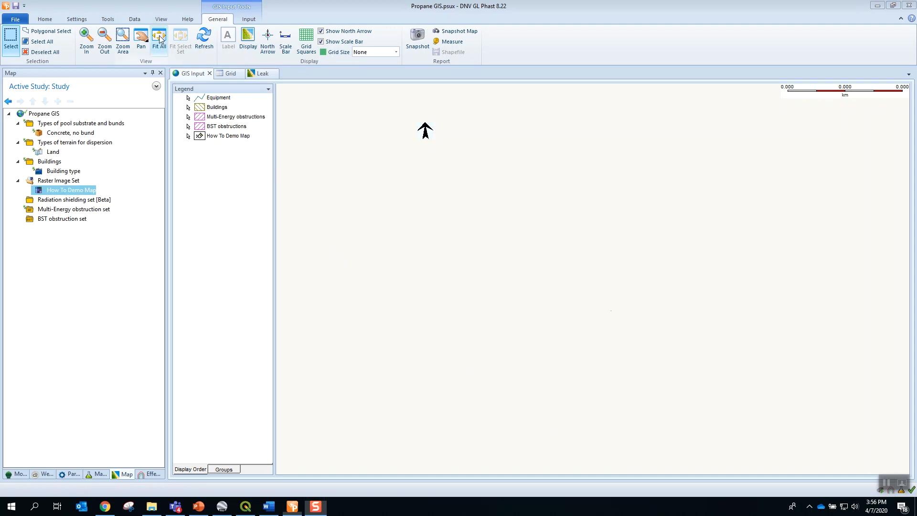
Step: Fit All so the whole How To Demo Map satellite image fills the GIS Input view
{"action": "left_click", "coordinate": [158, 38]}
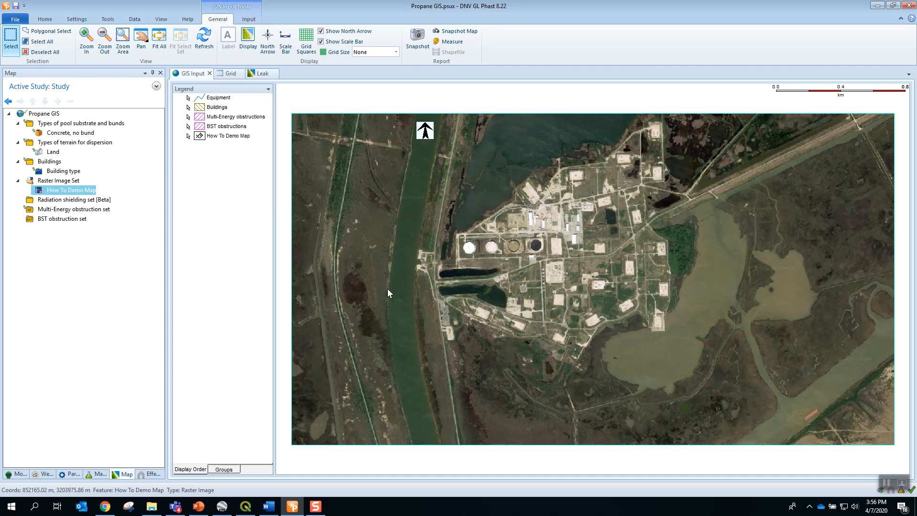
{"action": "mouse_move", "coordinate": [890, 492]}
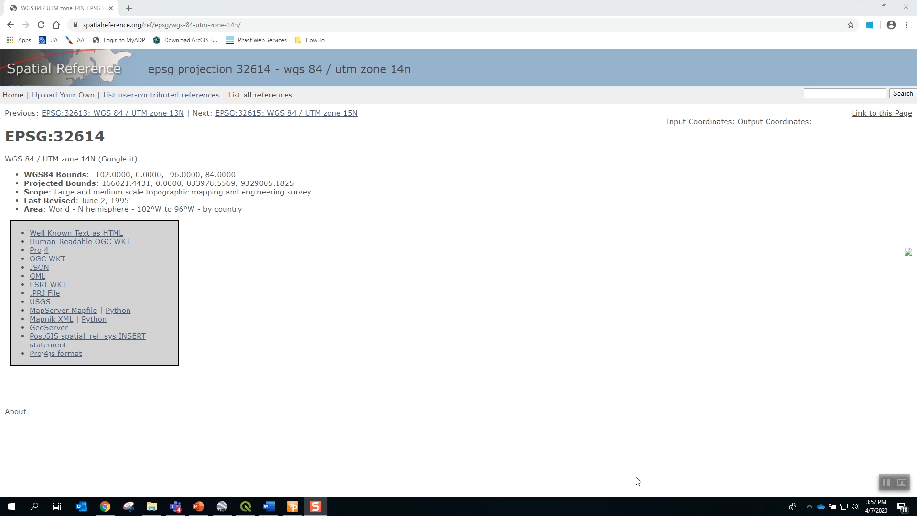
{"action": "mouse_move", "coordinate": [637, 474]}
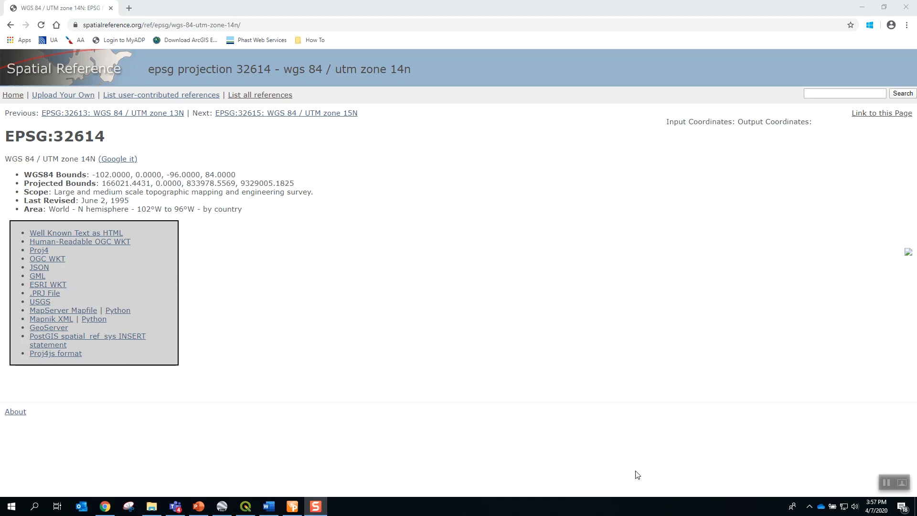
{"action": "mouse_move", "coordinate": [45, 293]}
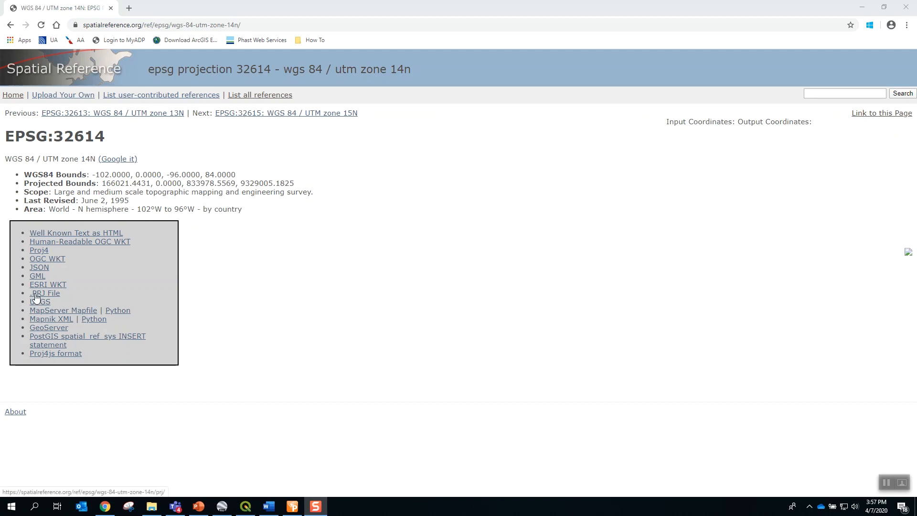